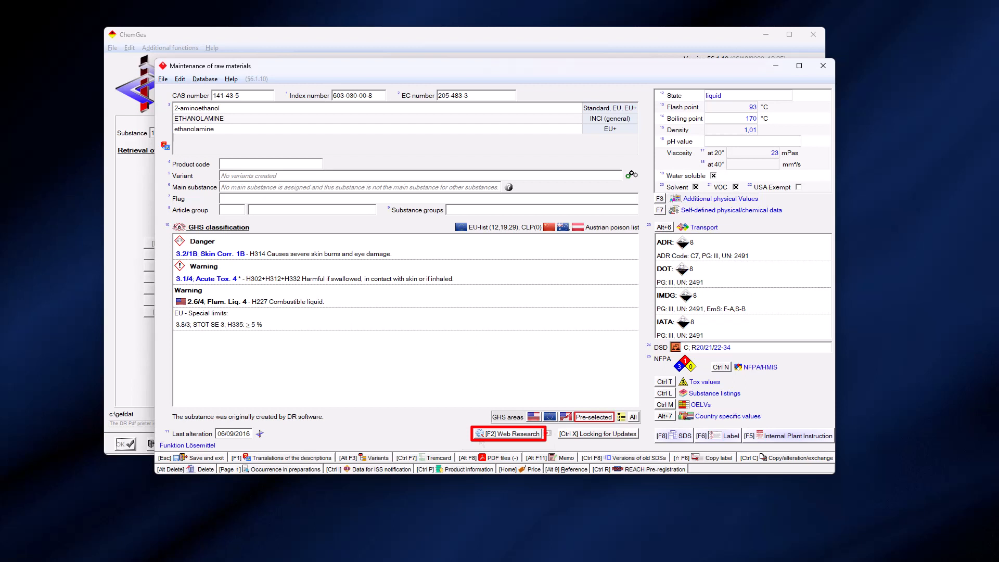
Start F2 web research for 2-aminoethanol (CAS 141-43-5), gathering synonyms, physical data and 40 classifications.
{"action": "left_click", "coordinate": [511, 433]}
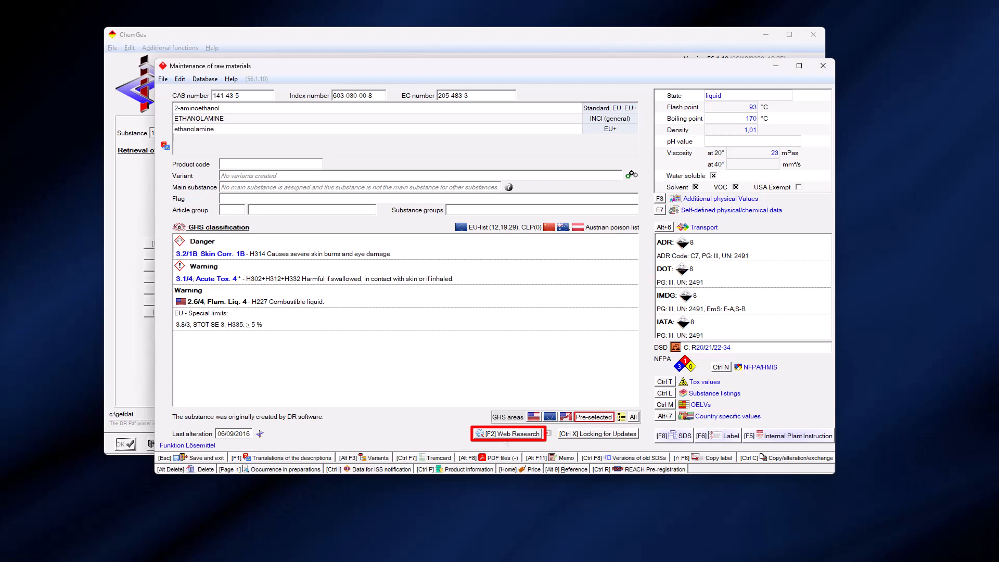
{"action": "left_click", "coordinate": [507, 433]}
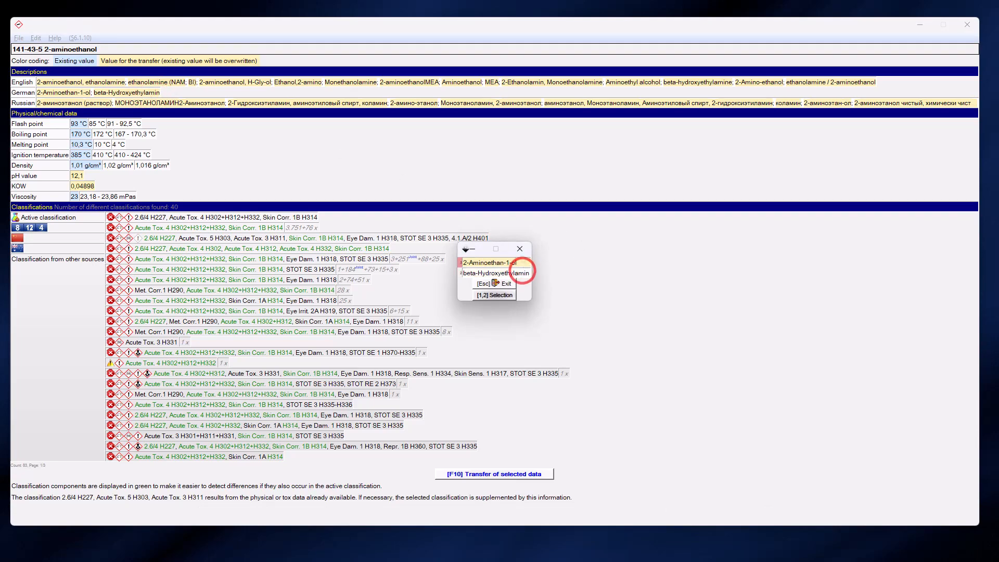
Take the German synonym and mark newer flash point, boiling point, 4 °C melting point, 1,02 g/cm³ density and pH for transfer.
{"action": "left_click", "coordinate": [489, 263]}
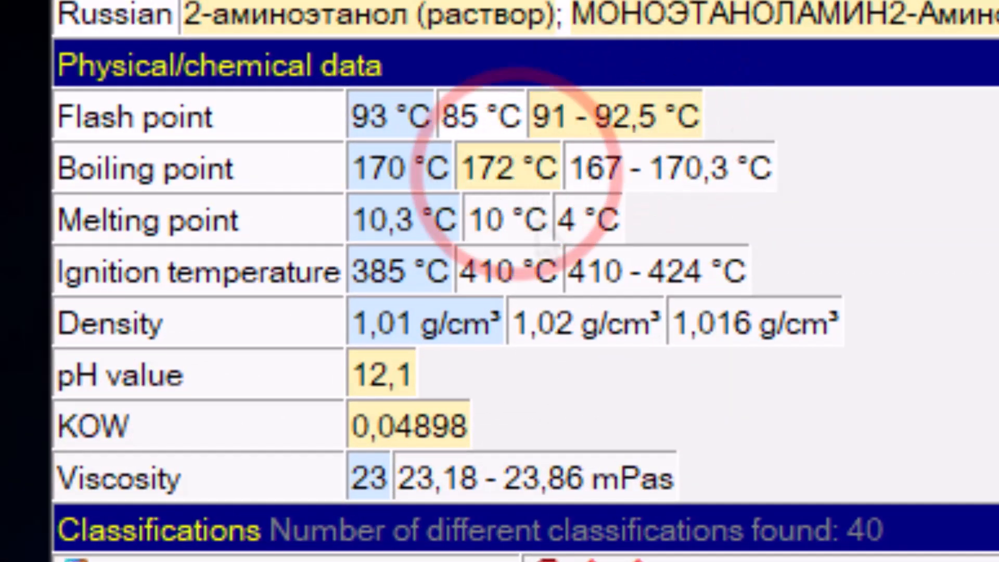
{"action": "mouse_move", "coordinate": [591, 314]}
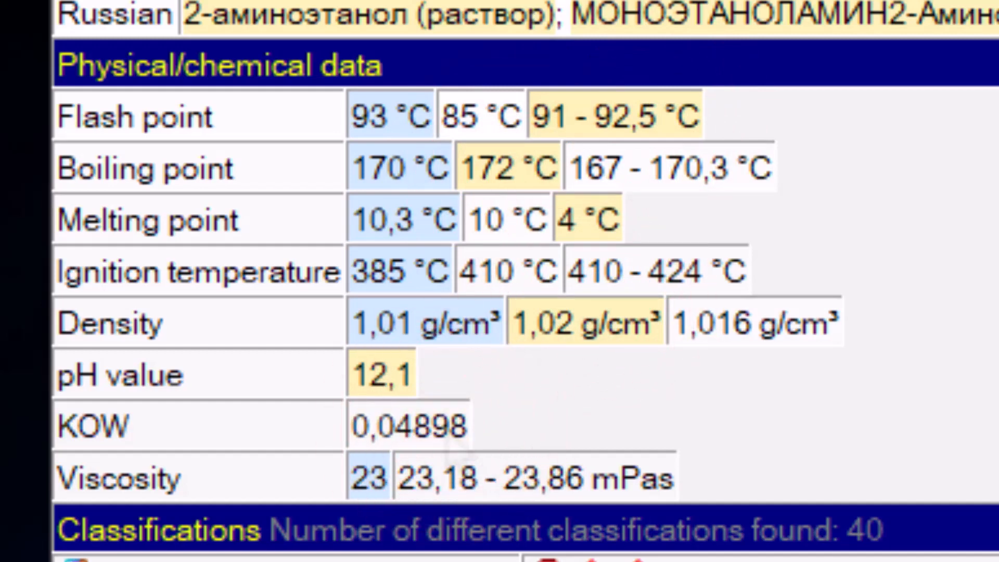
{"action": "scroll", "scroll_direction": "down", "scroll_amount": 3}
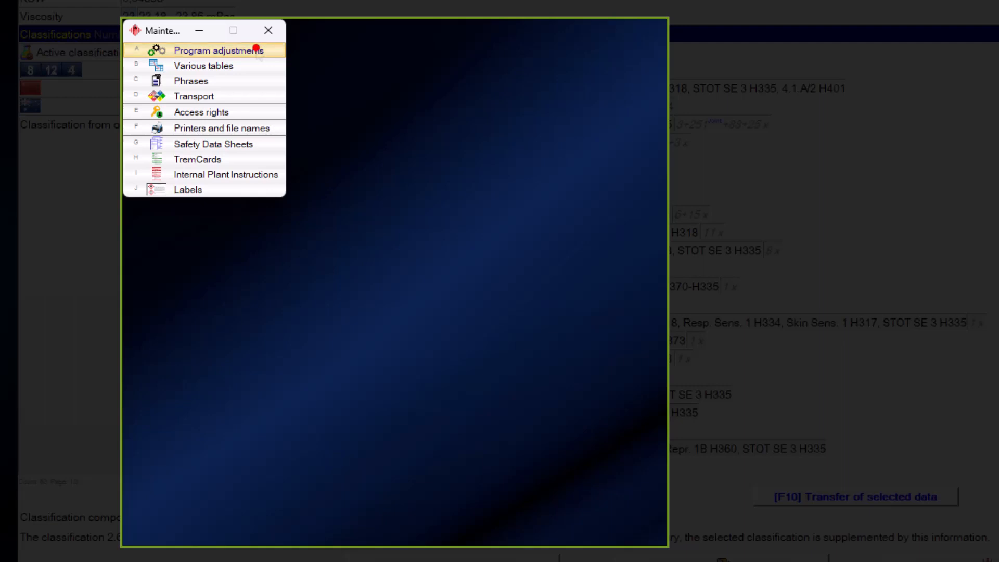
Reach Priorities of official substance classifications under Program adjustments, with EU at priority 1.
{"action": "left_click", "coordinate": [218, 50]}
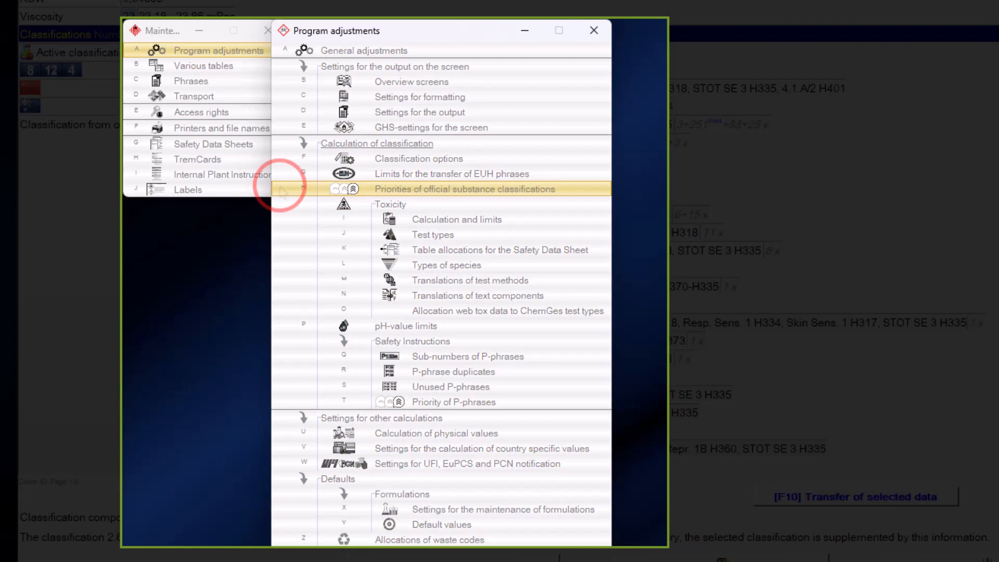
{"action": "double_click", "coordinate": [464, 188]}
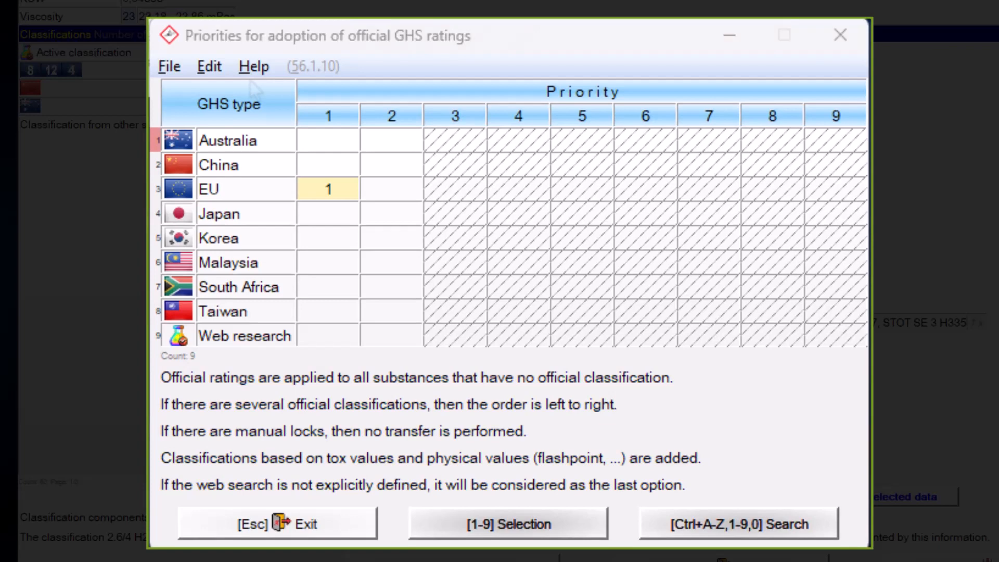
{"action": "mouse_move", "coordinate": [395, 248]}
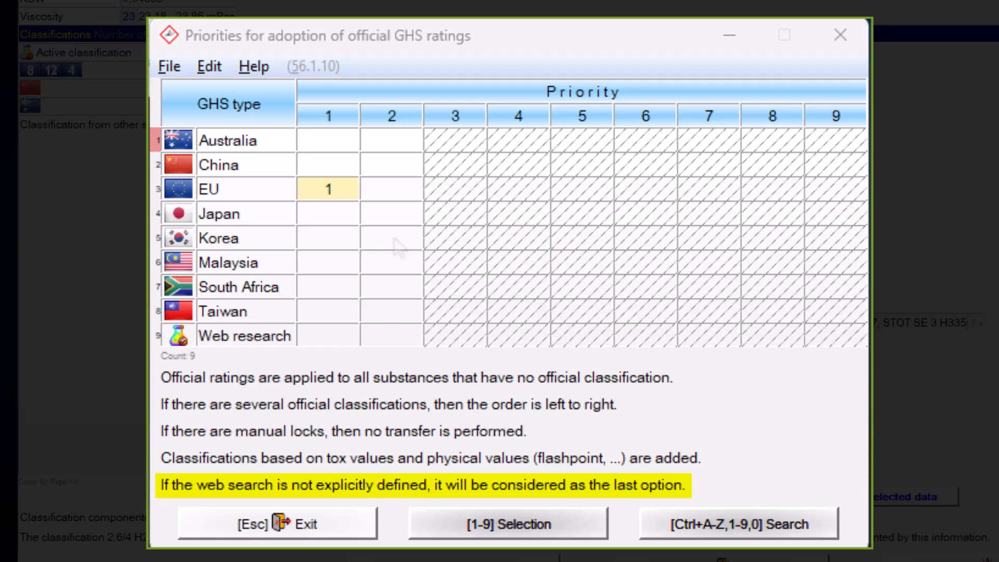
Assign Korea priority 2, continue with the next priorities and close the GHS rating priorities.
{"action": "left_click", "coordinate": [391, 237]}
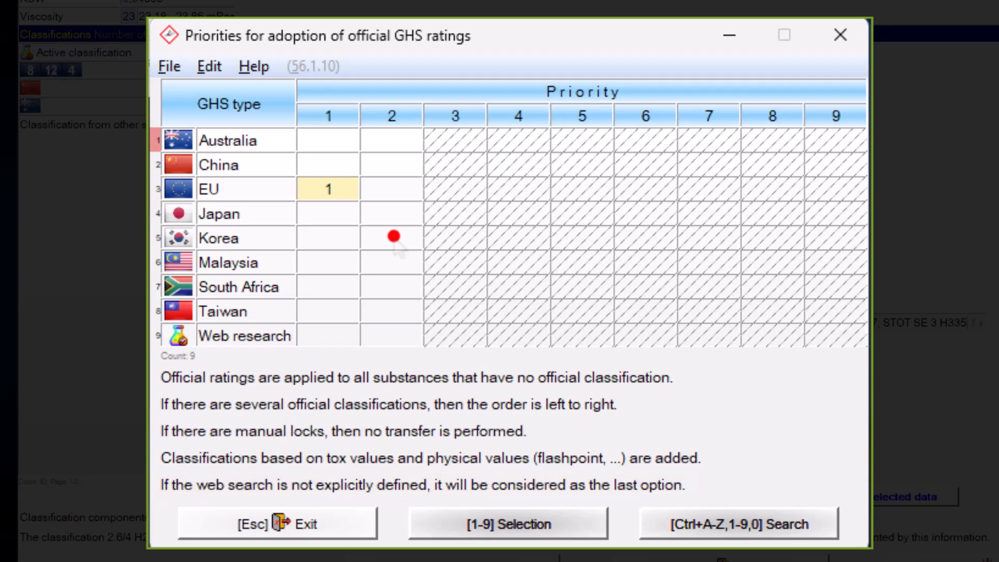
{"action": "left_click", "coordinate": [391, 237]}
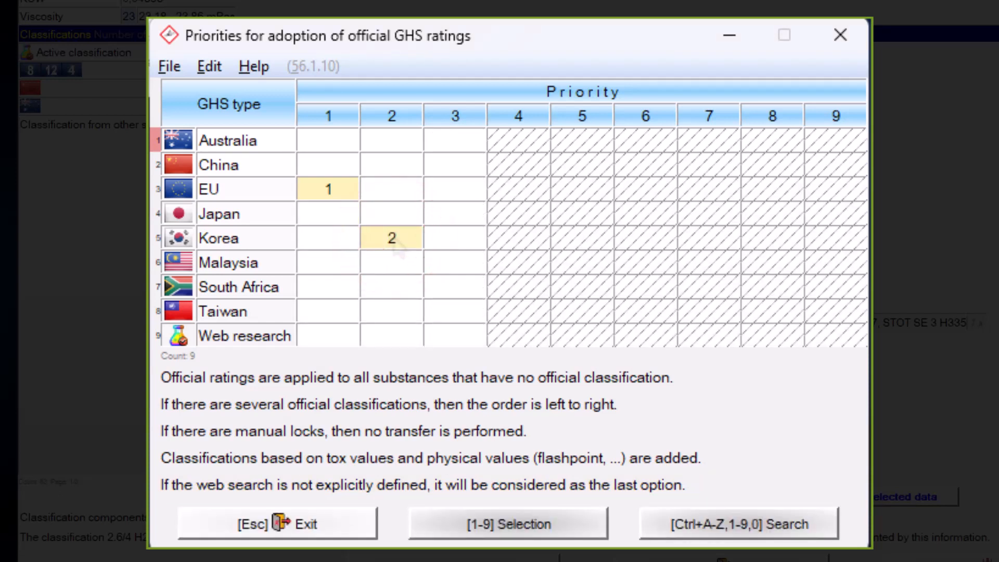
{"action": "mouse_move", "coordinate": [452, 314]}
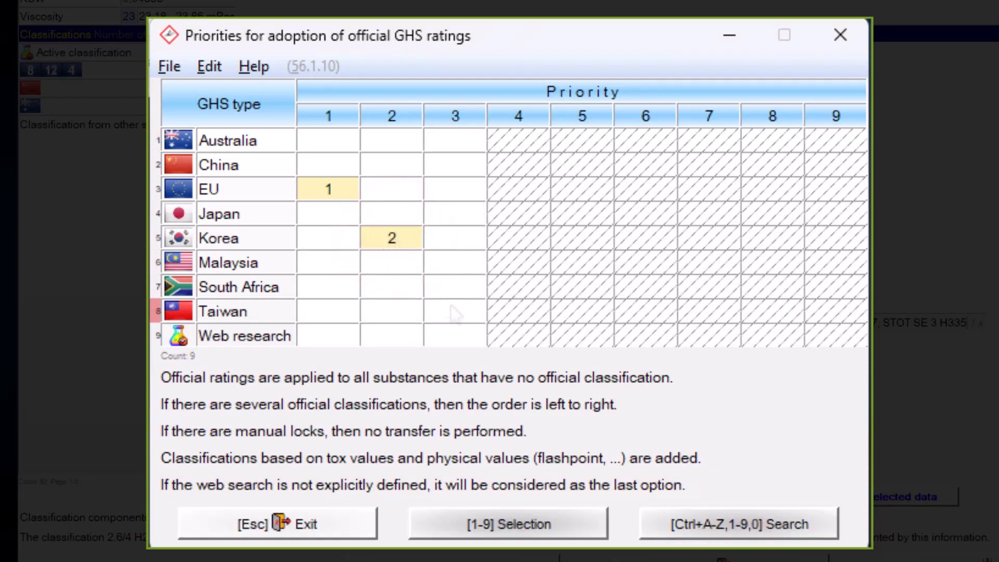
{"action": "left_click", "coordinate": [454, 310]}
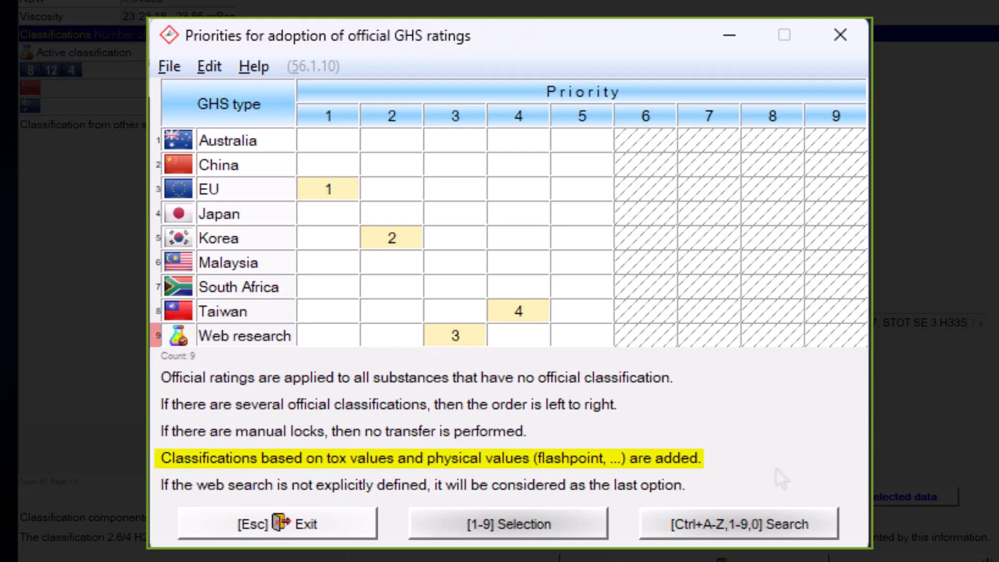
{"action": "left_click", "coordinate": [277, 523]}
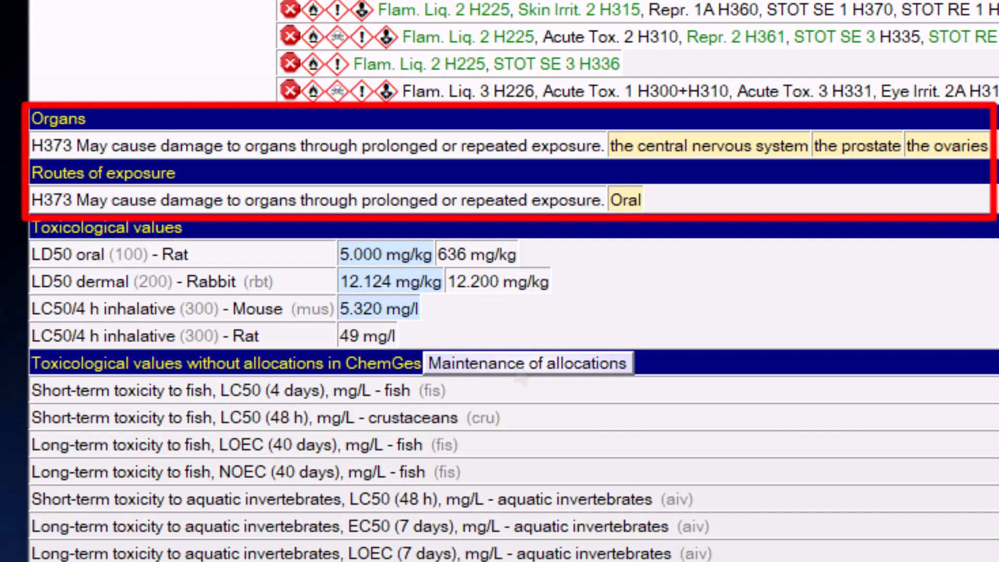
Reach Maintenance of allocations for toxicological values without ChemGes allocations.
{"action": "scroll", "scroll_direction": "down", "scroll_amount": 3}
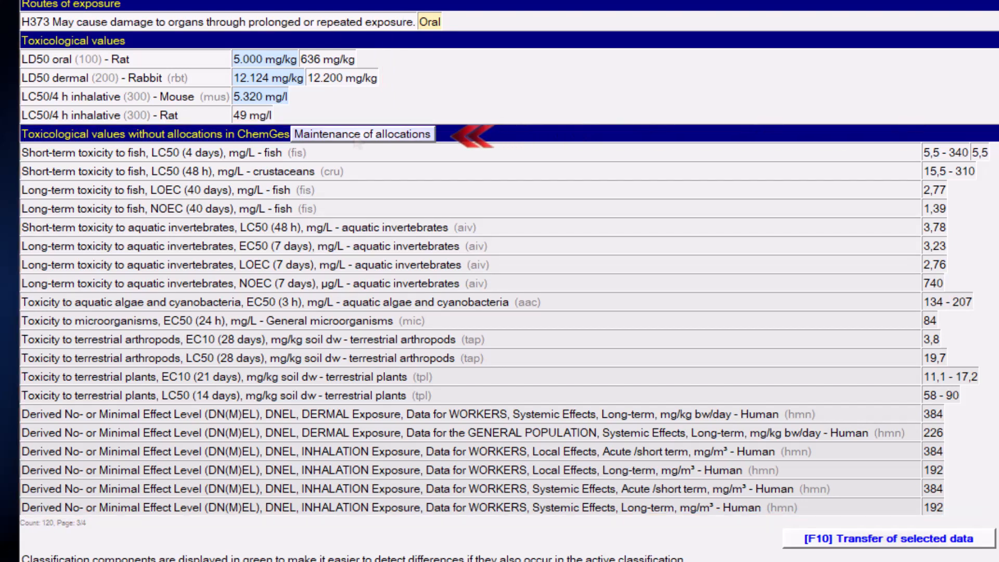
{"action": "left_click", "coordinate": [362, 133]}
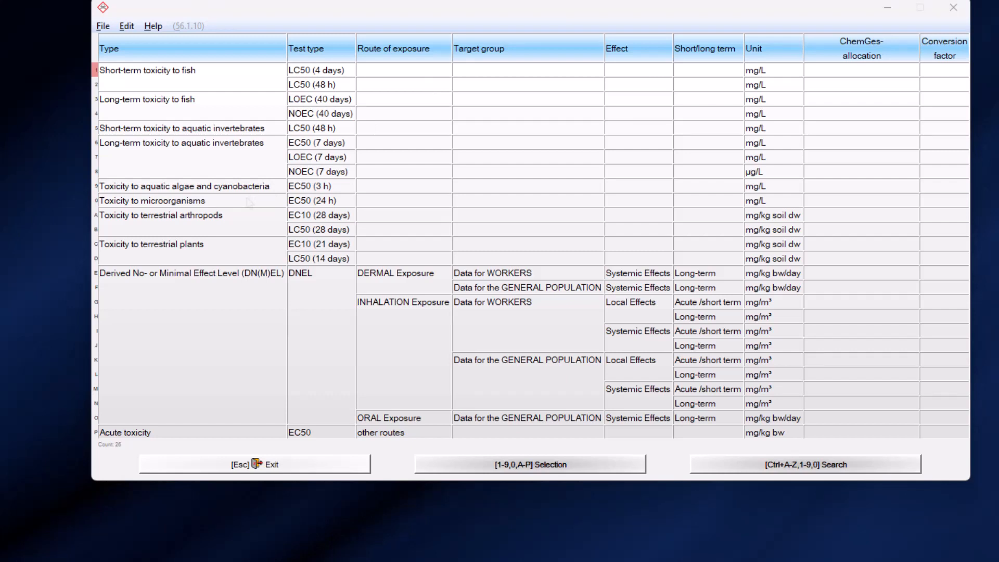
Allocate toxicity to microorganisms EC50 (24 h) to EC50 mg/kg (400) with factor 1 and exit to the main screen.
{"action": "left_click", "coordinate": [861, 47]}
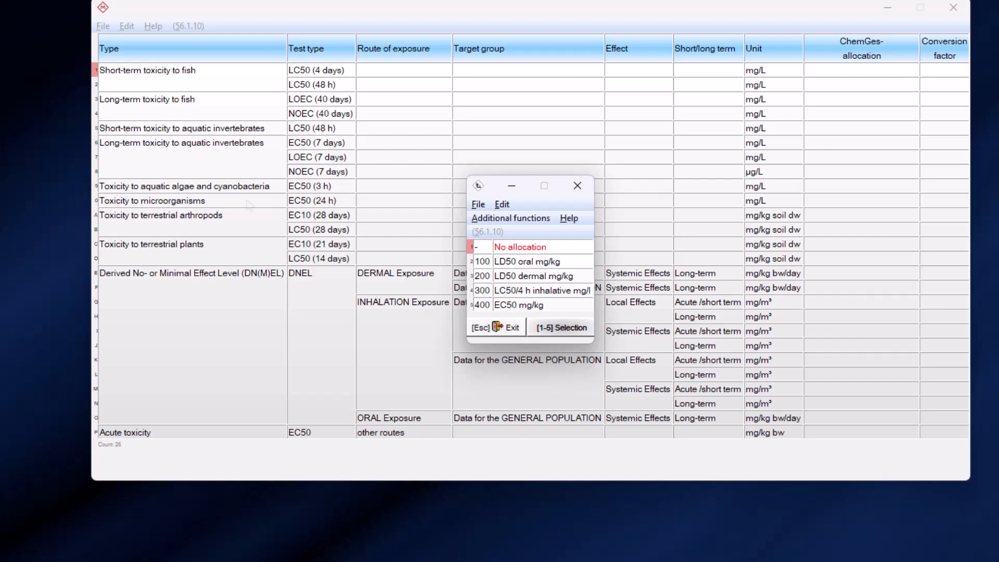
{"action": "left_click", "coordinate": [533, 304]}
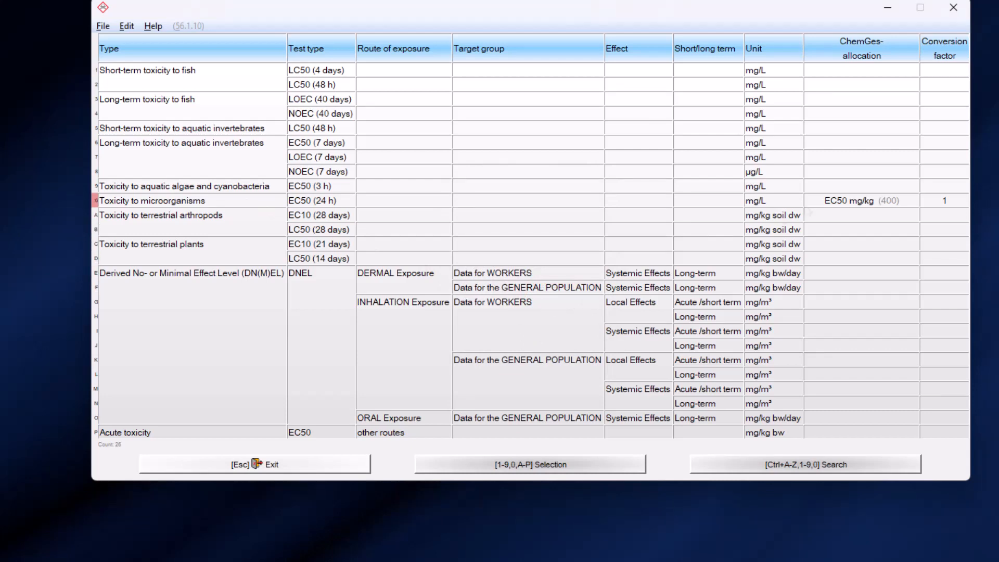
{"action": "double_click", "coordinate": [849, 200]}
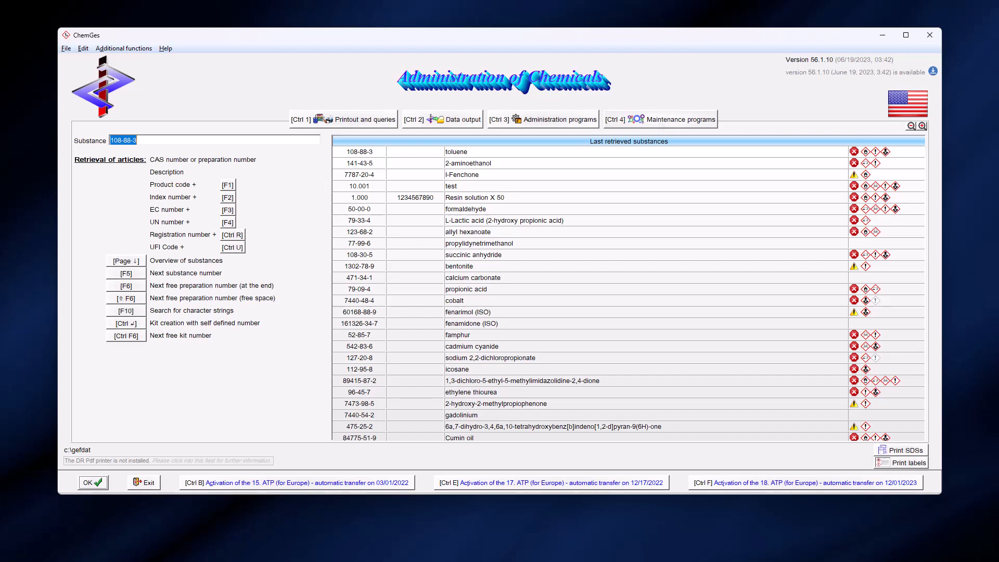
Reach Allocation web tox data to ChemGes test types by tox type and list the web tox types for LD50 oral mg/kg.
{"action": "left_click", "coordinate": [666, 119]}
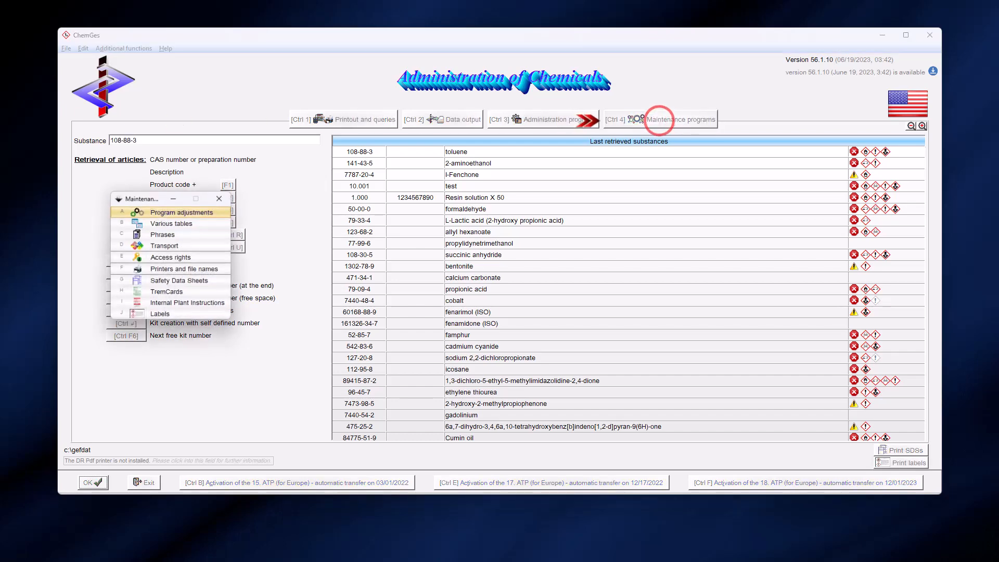
{"action": "left_click", "coordinate": [181, 212]}
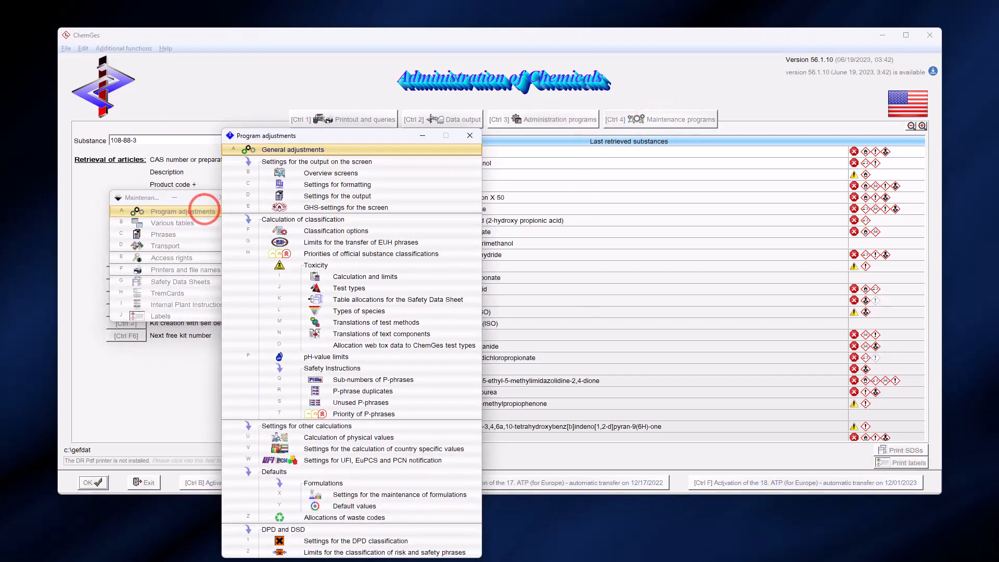
{"action": "left_click", "coordinate": [404, 344]}
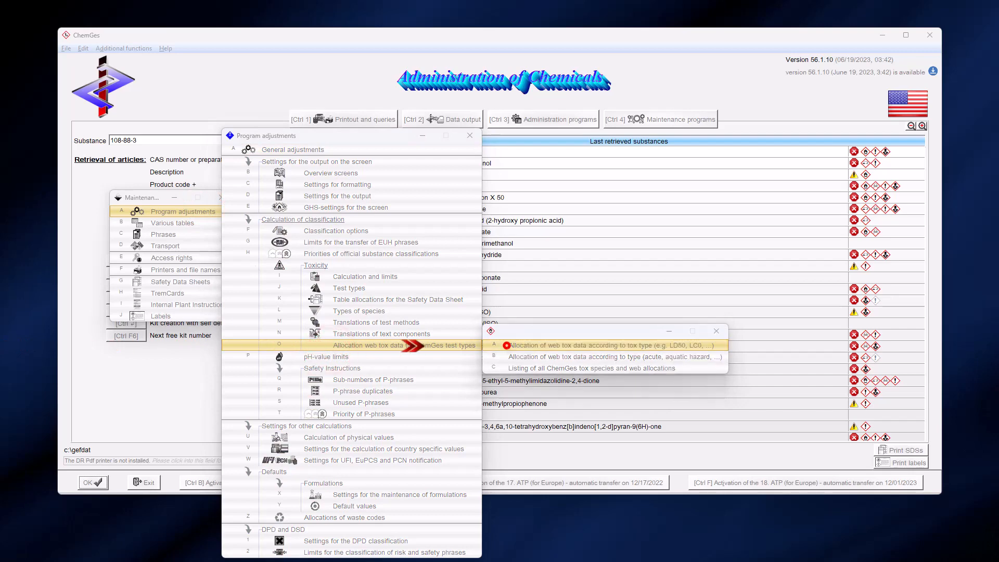
{"action": "left_click", "coordinate": [616, 344]}
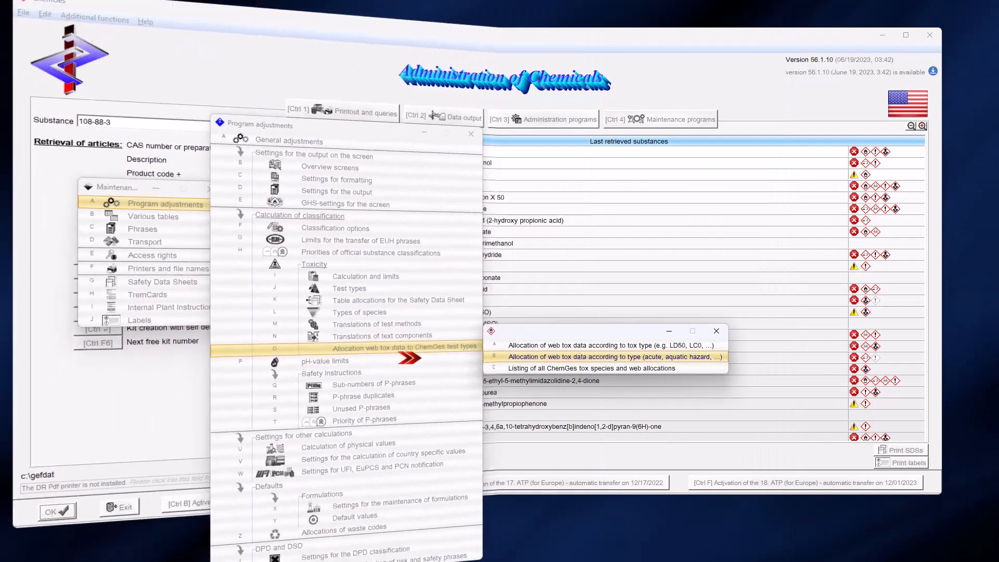
{"action": "left_click", "coordinate": [616, 356]}
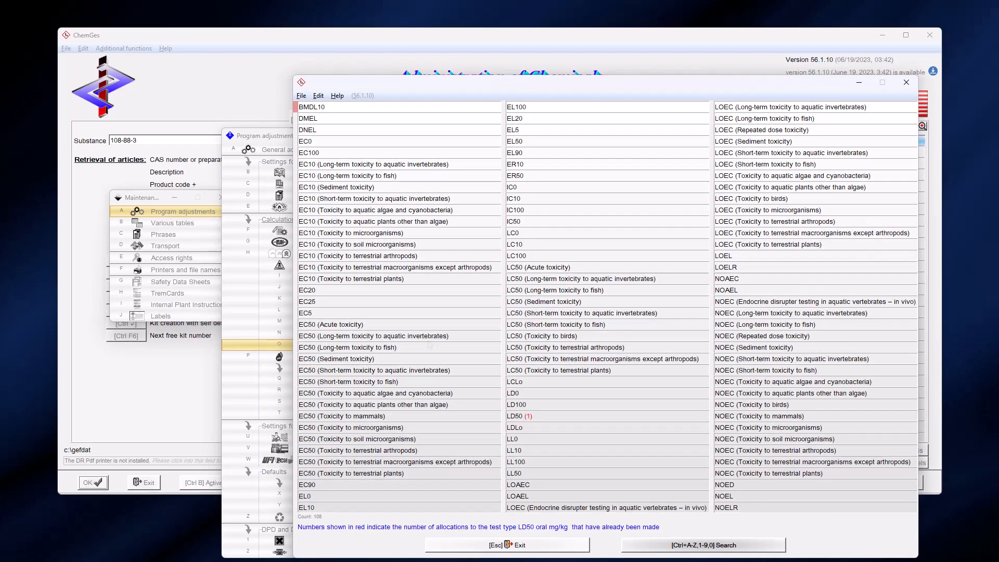
Select the 'LD50 (1)' web tox type and view its existing allocation to LD50 oral mg/kg.
{"action": "left_click", "coordinate": [518, 416]}
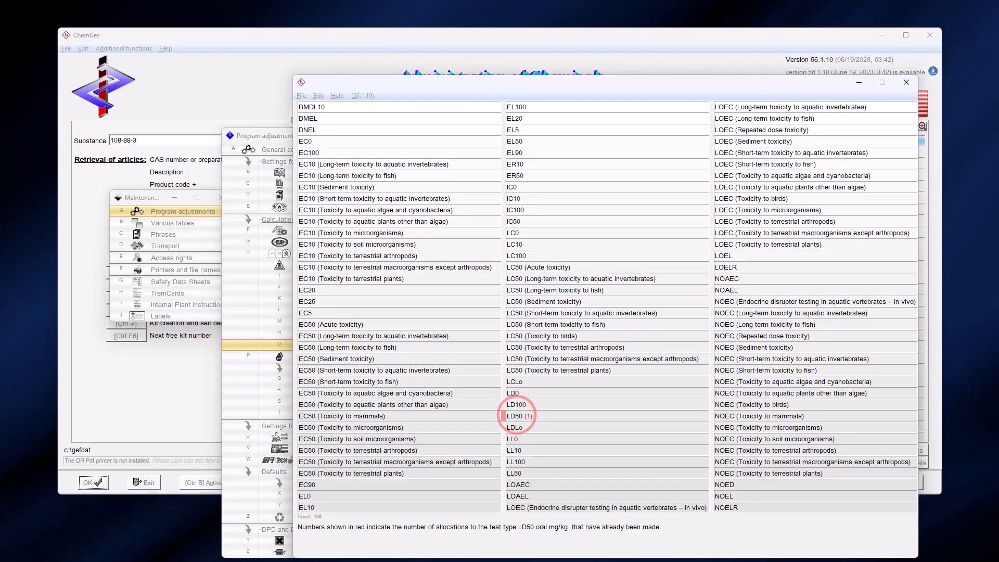
{"action": "double_click", "coordinate": [517, 414]}
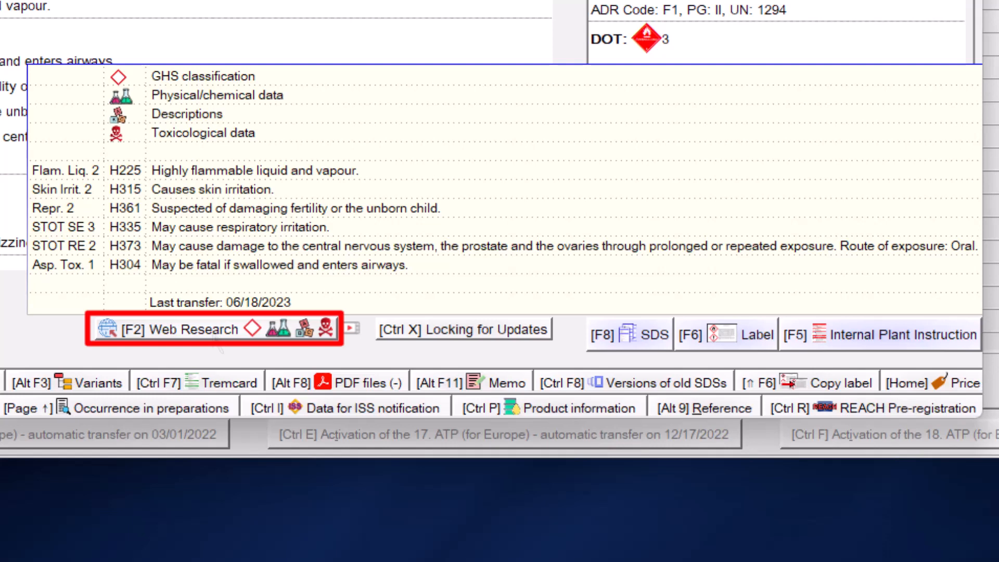
Dismiss the F2 Web Research summary and recalculate all GHS combinations for the raw material.
{"action": "left_click", "coordinate": [350, 328]}
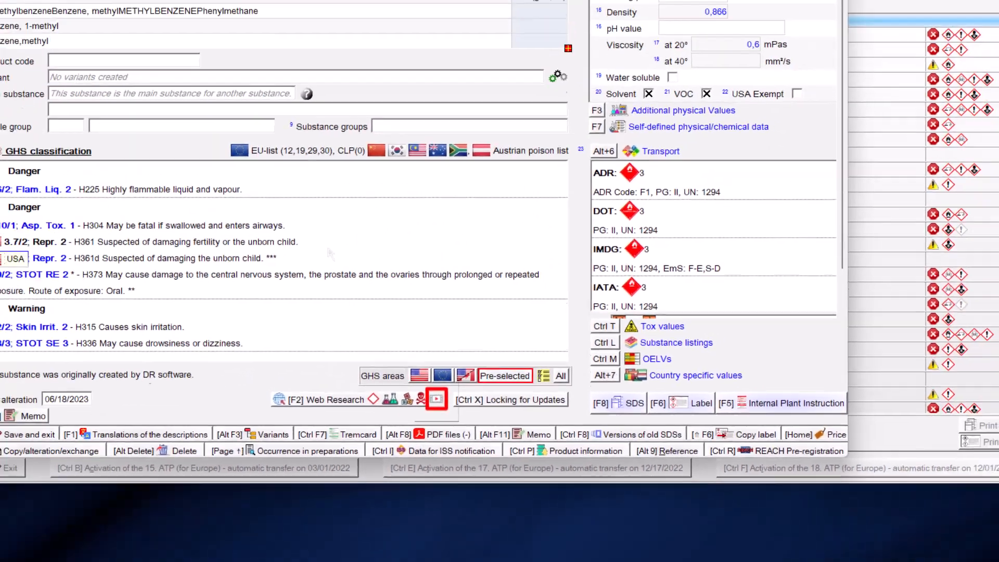
{"action": "left_click", "coordinate": [435, 399]}
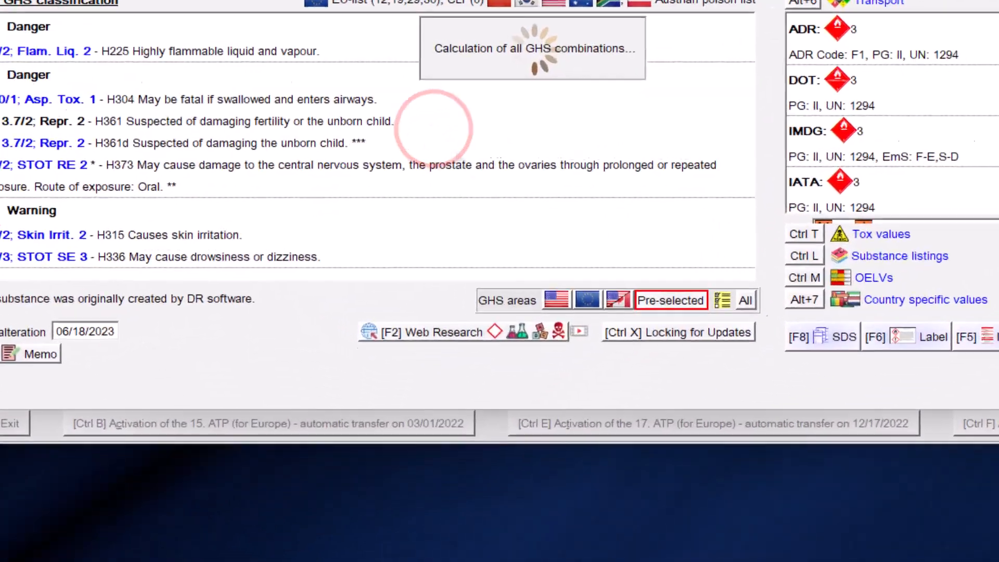